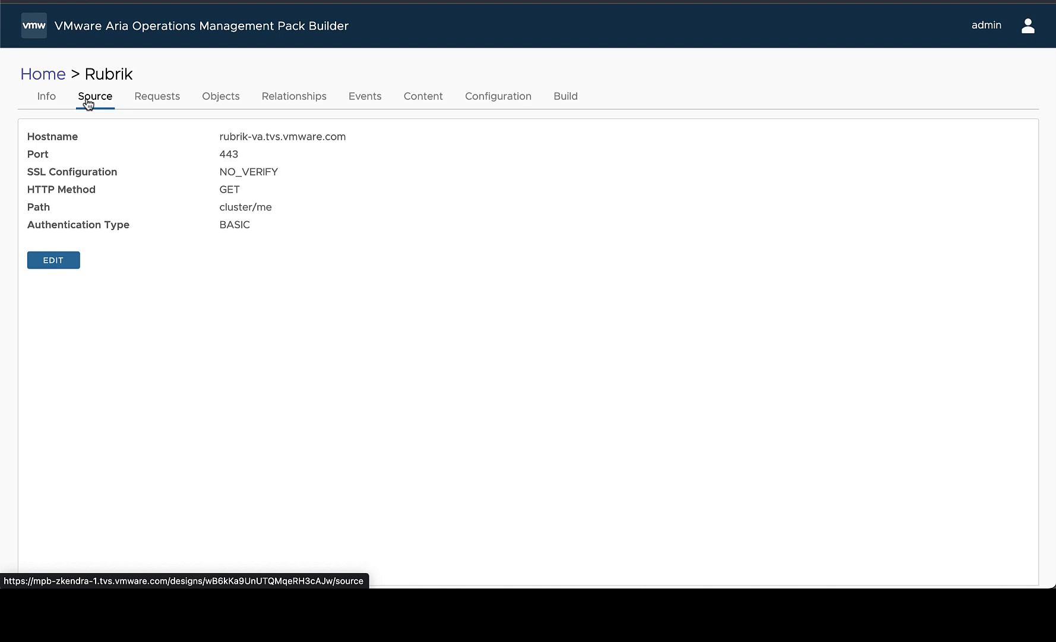
pyautogui.moveTo(156, 96)
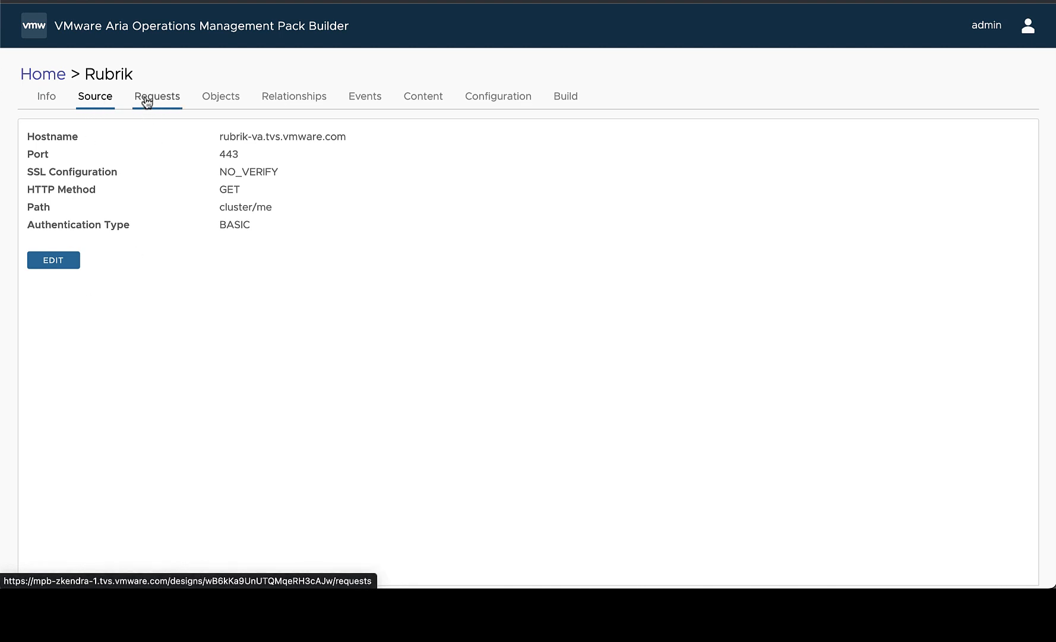
# - Review the Rubrik design's Requests, Objects, Relationships and Events lists in turn
pyautogui.click(157, 96)
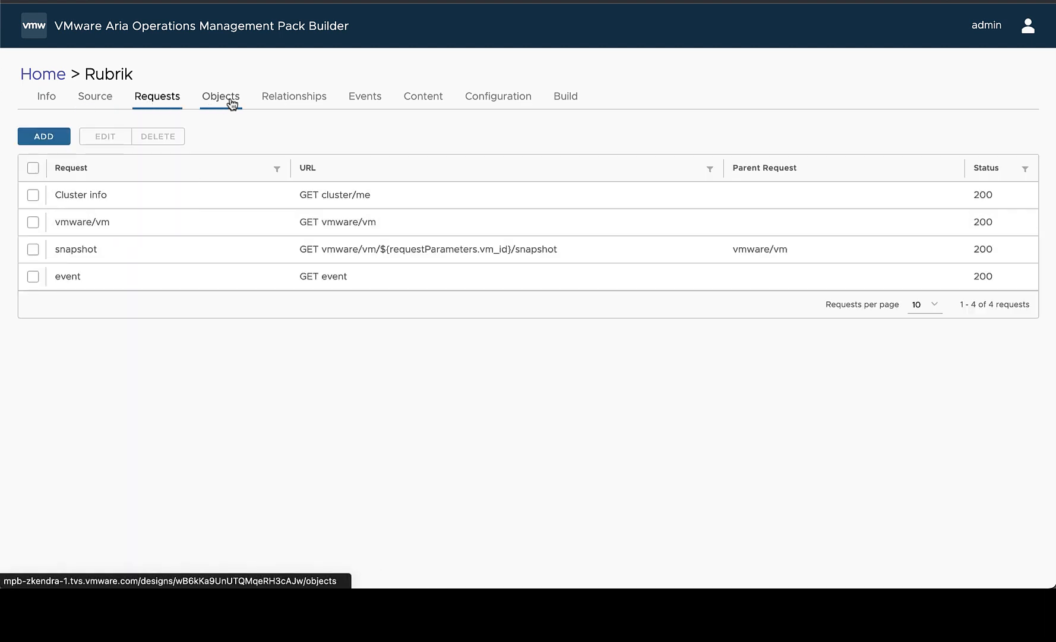
pyautogui.click(220, 96)
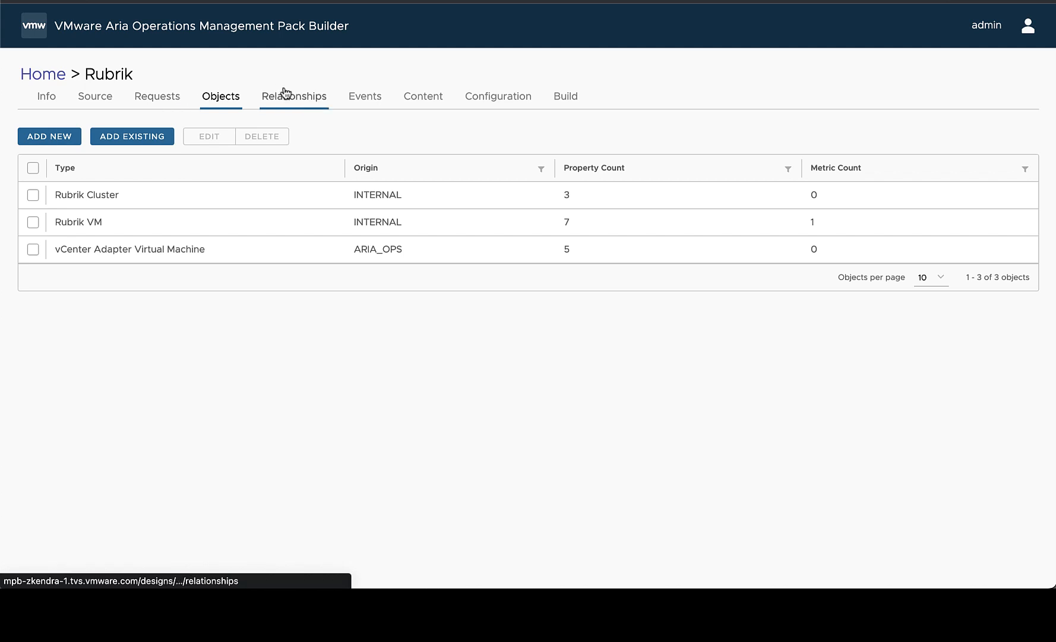
pyautogui.moveTo(548, 99)
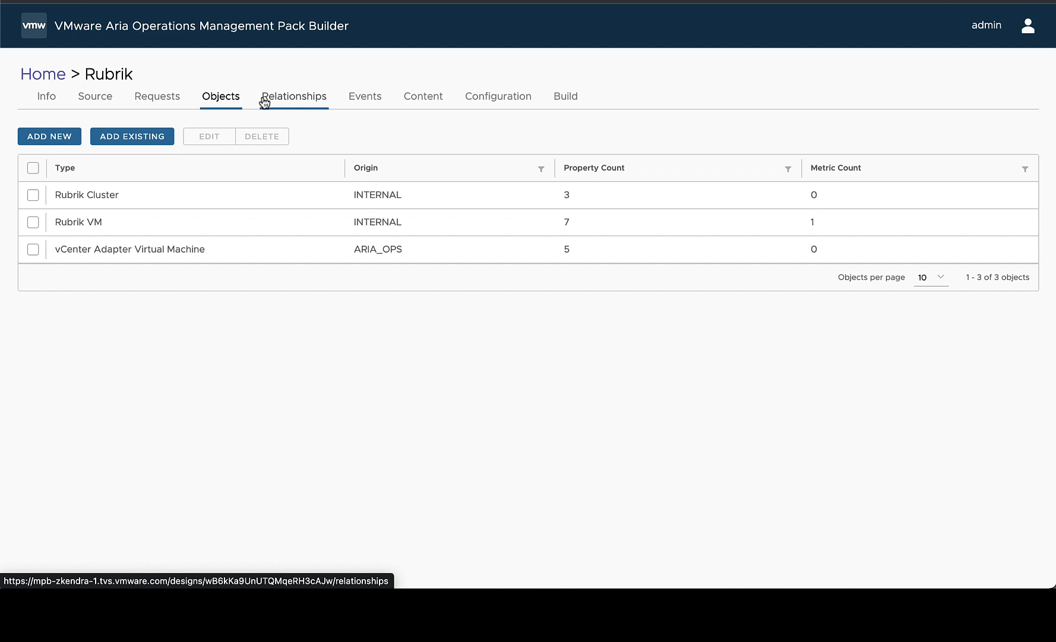
pyautogui.click(294, 96)
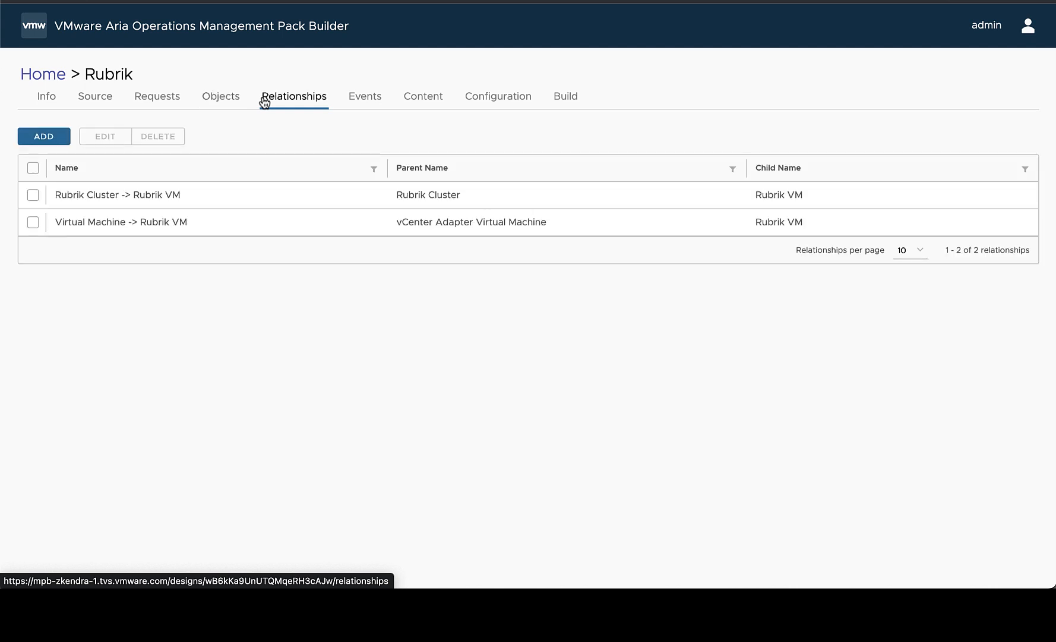
pyautogui.moveTo(289, 216)
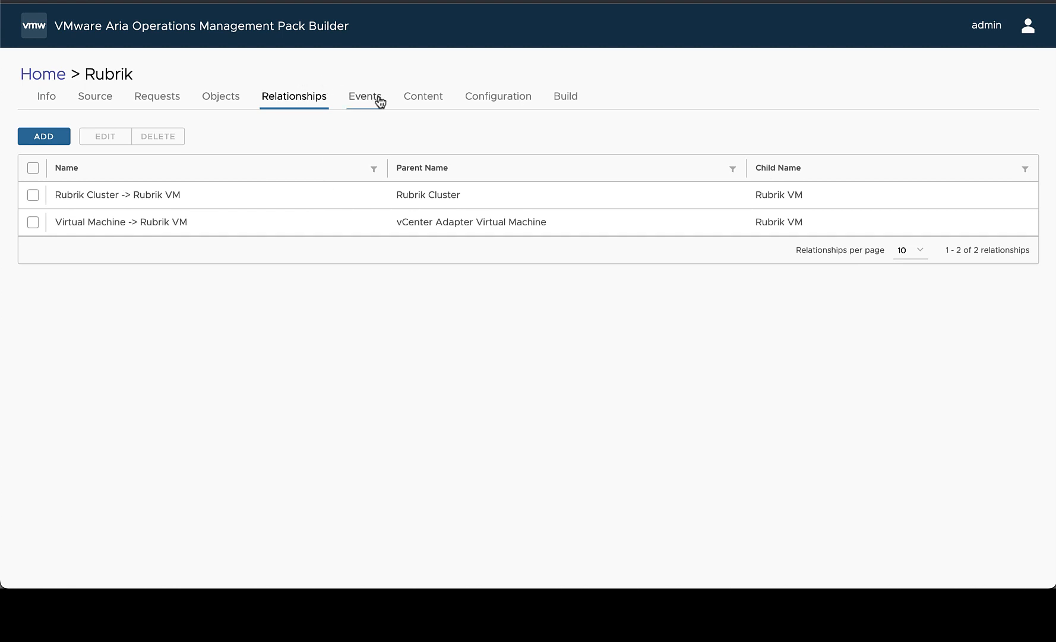
pyautogui.click(365, 96)
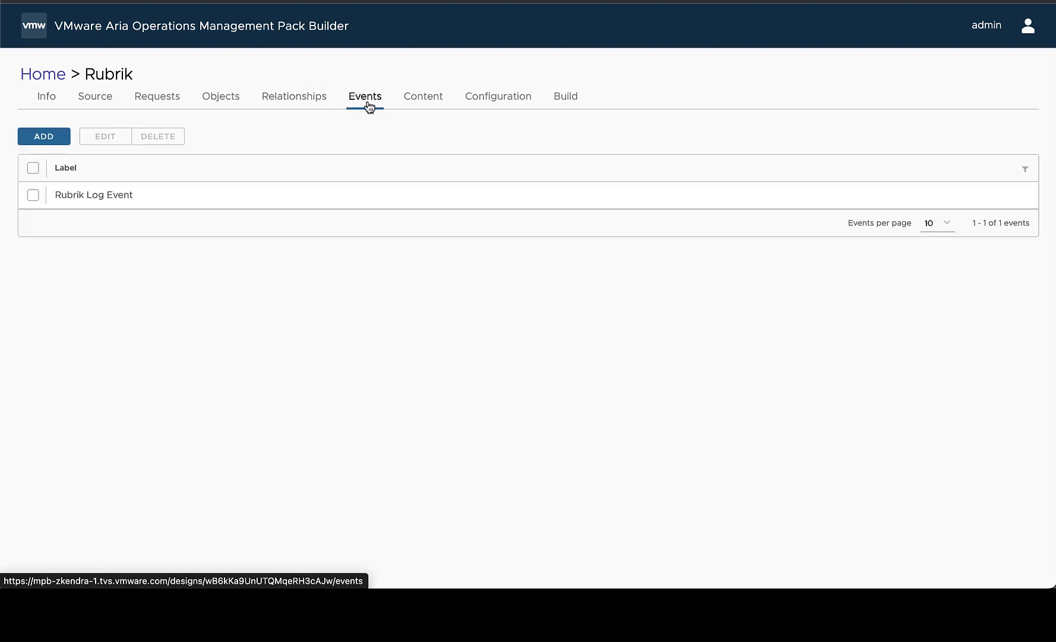
pyautogui.moveTo(565, 96)
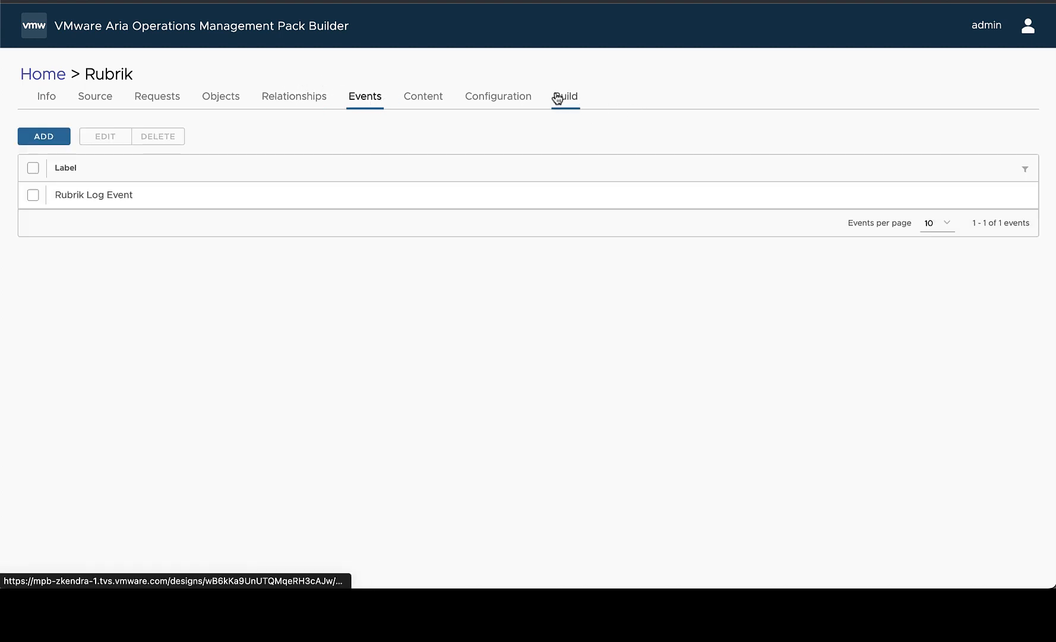
# - Go to the Rubrik design's Build page and list the WARN, INFO and DEBUG logging levels
pyautogui.click(565, 97)
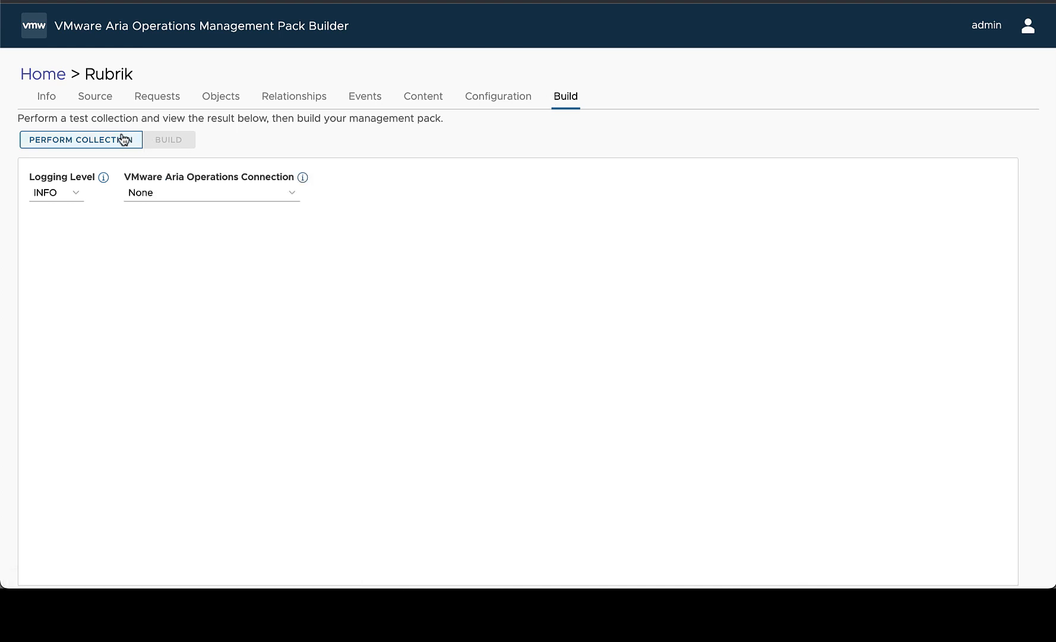
pyautogui.moveTo(54, 129)
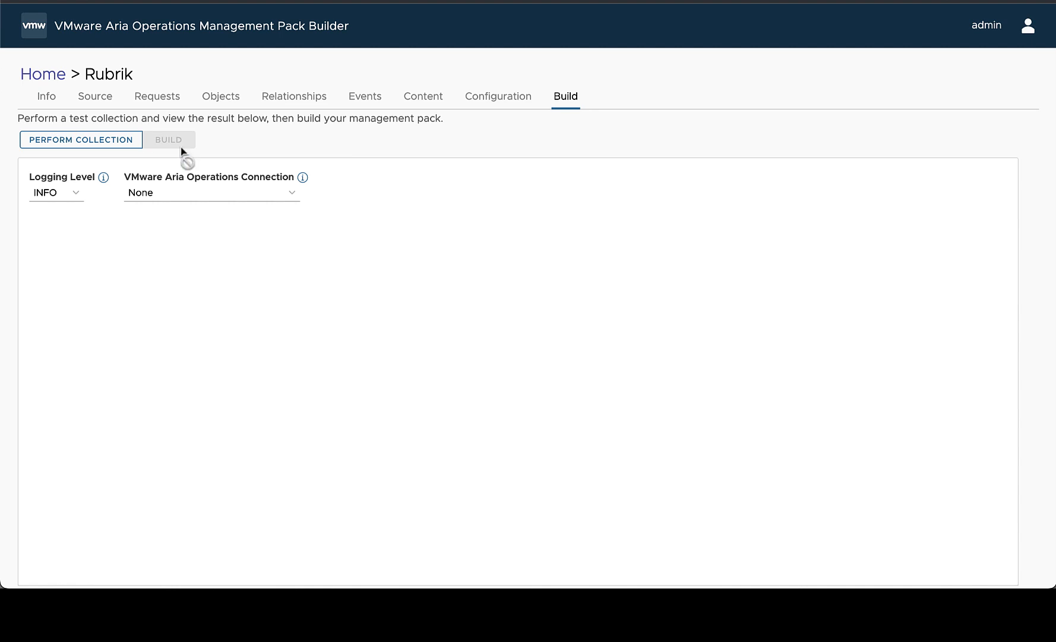
pyautogui.moveTo(162, 160)
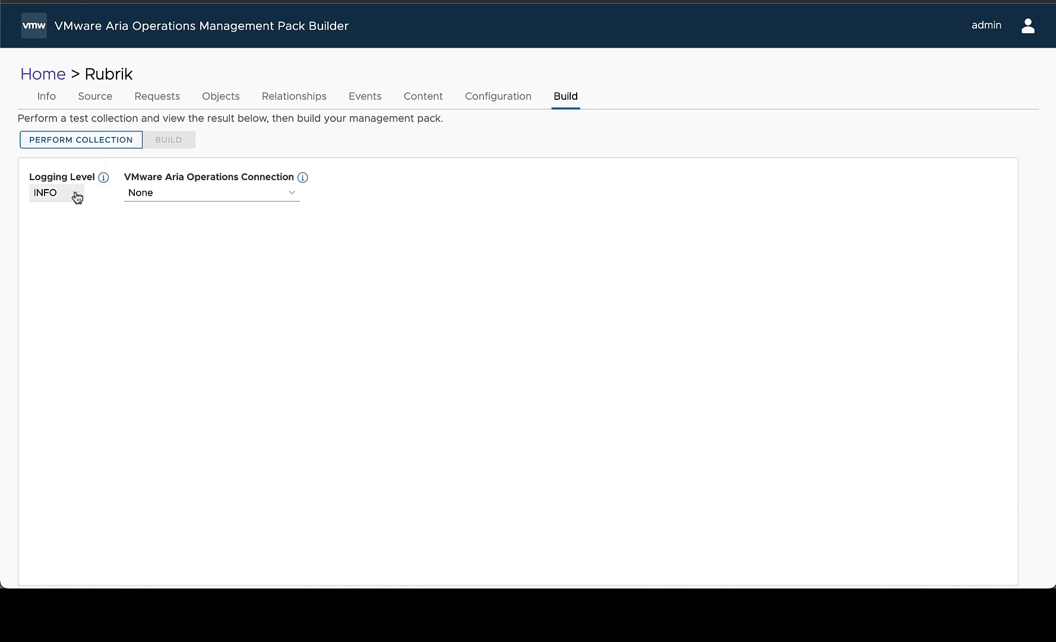
pyautogui.moveTo(94, 238)
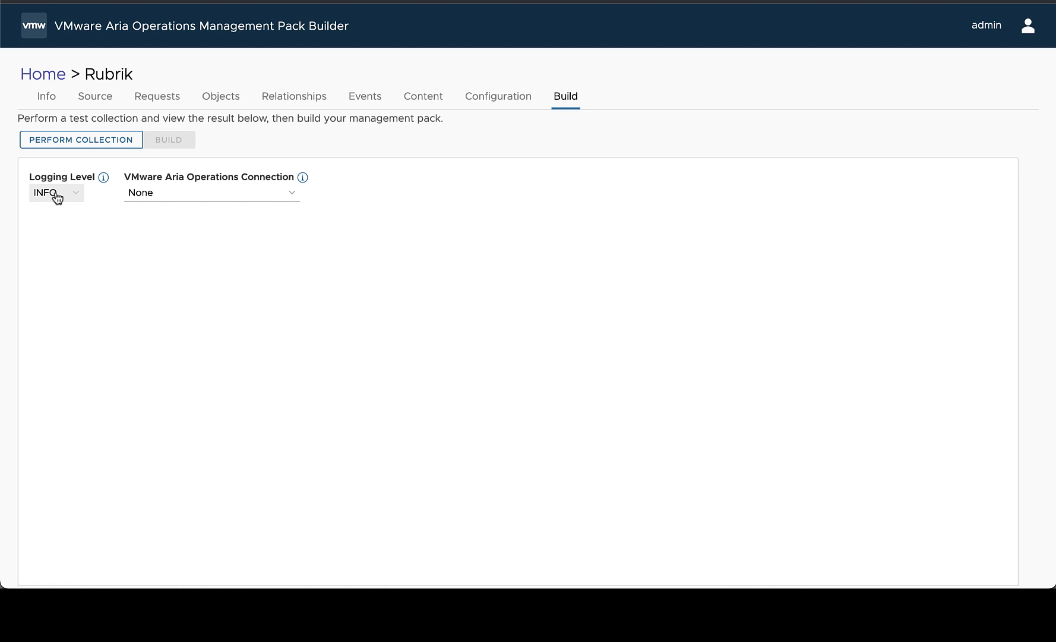
pyautogui.click(55, 193)
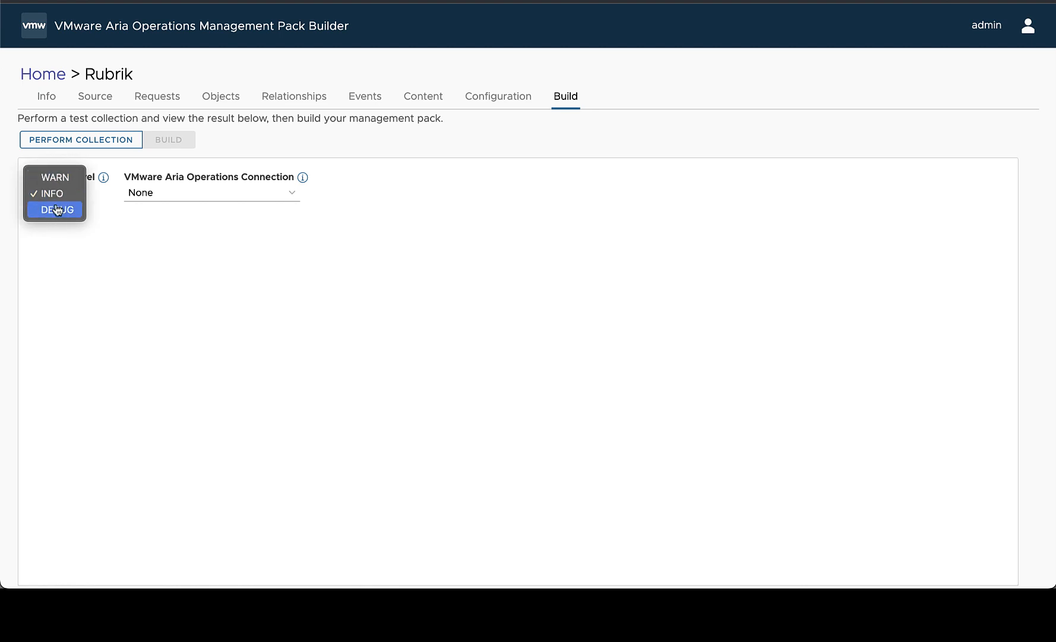
pyautogui.moveTo(108, 221)
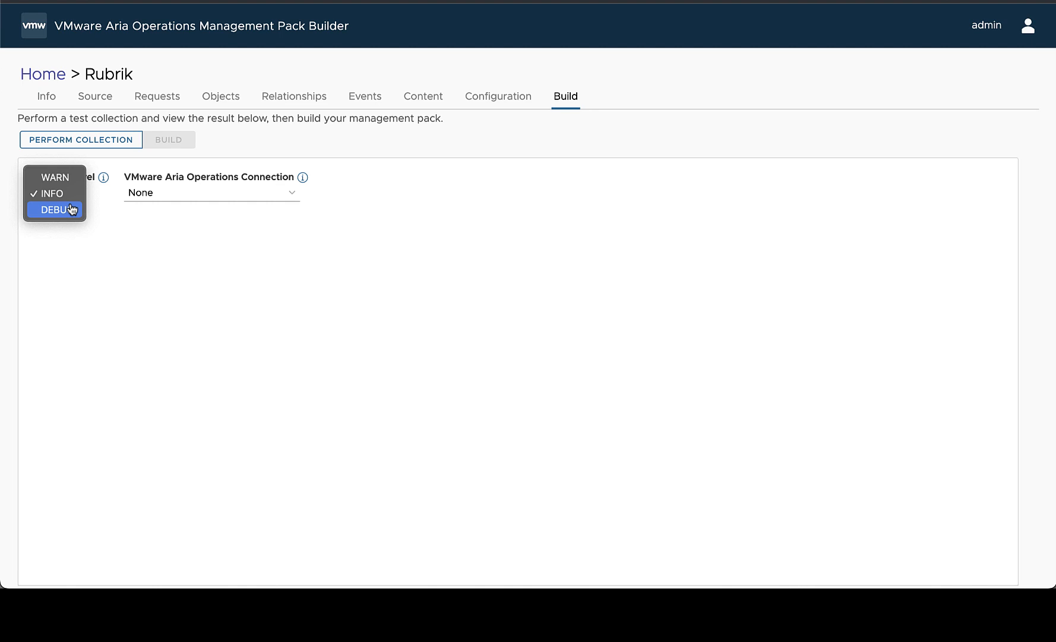
pyautogui.moveTo(53, 177)
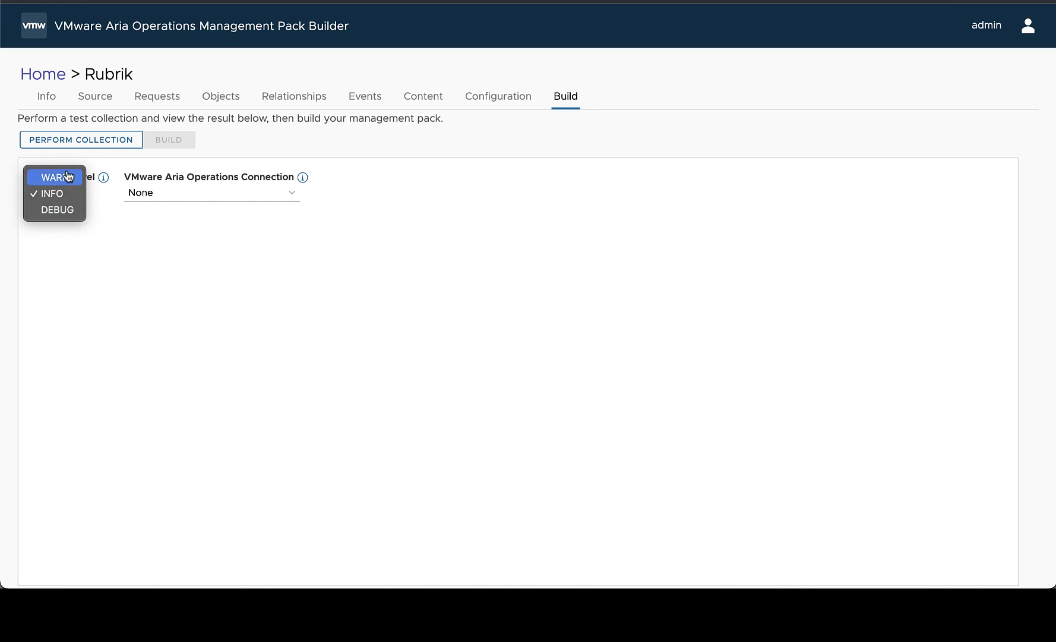
pyautogui.moveTo(52, 197)
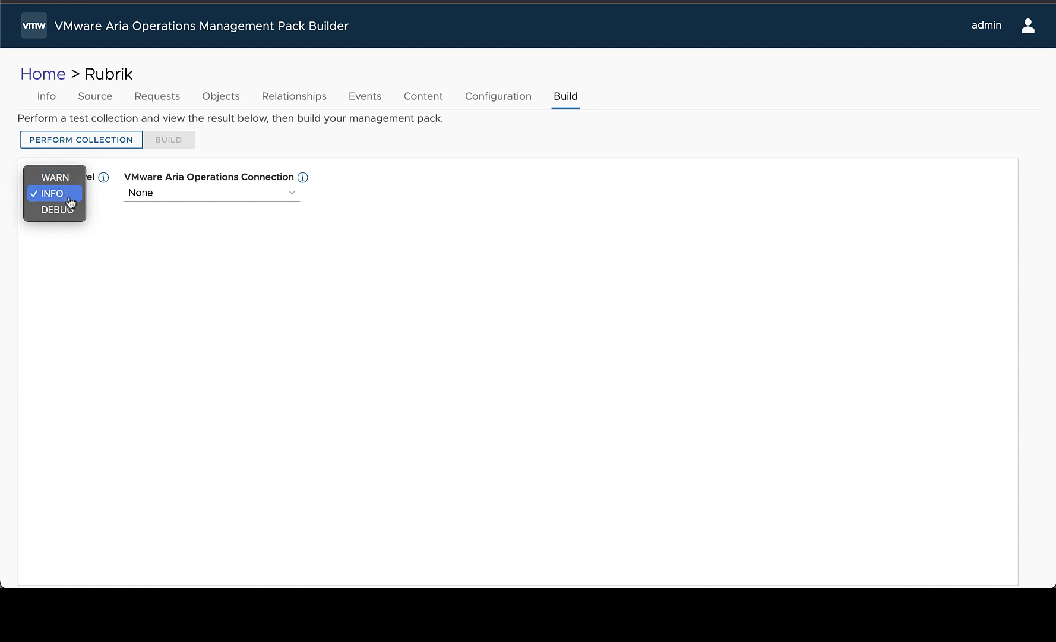
pyautogui.moveTo(159, 203)
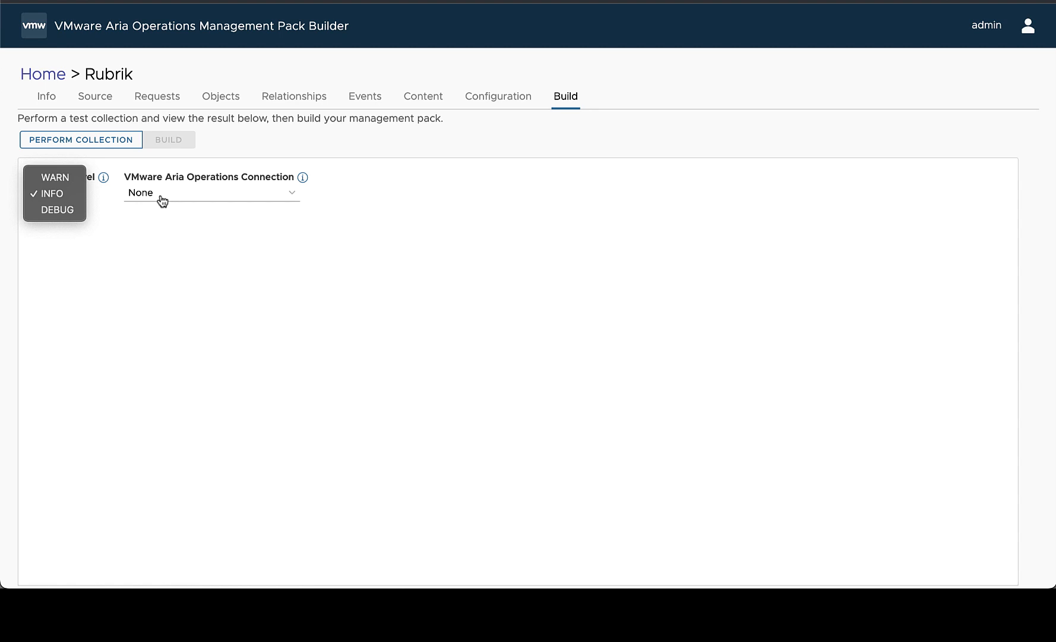
# - Keep logging at INFO and select the vr861 Aria Operations server for test collection
pyautogui.click(51, 194)
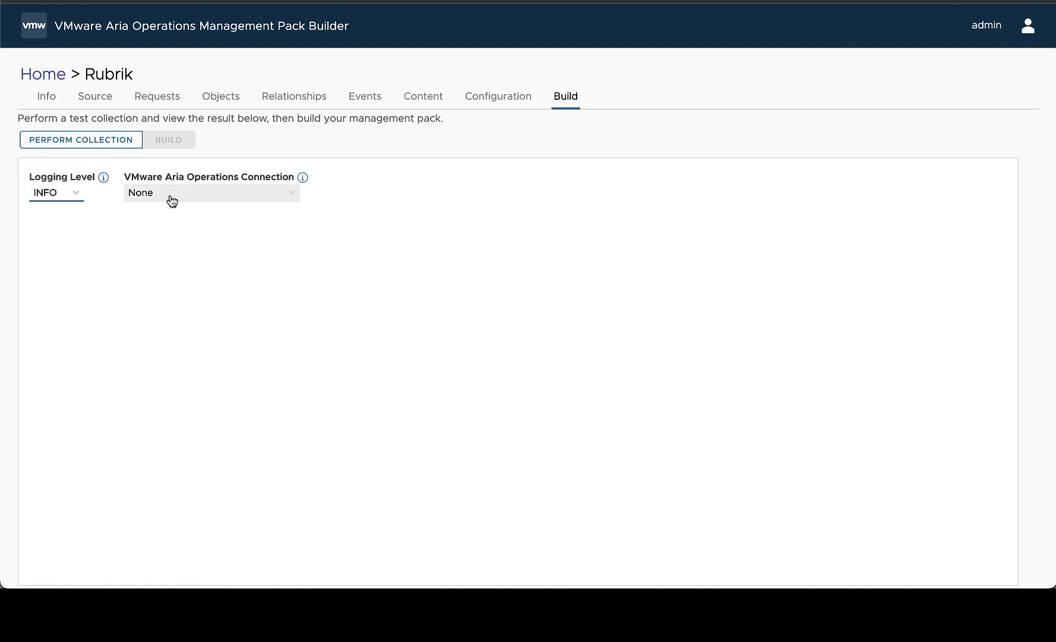
pyautogui.moveTo(225, 160)
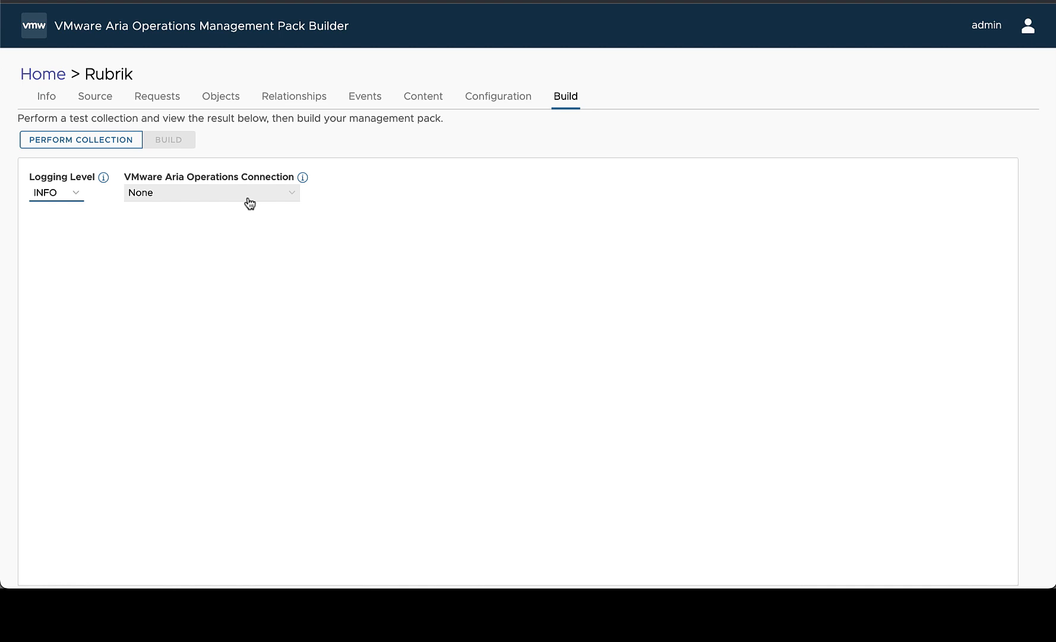
pyautogui.click(210, 193)
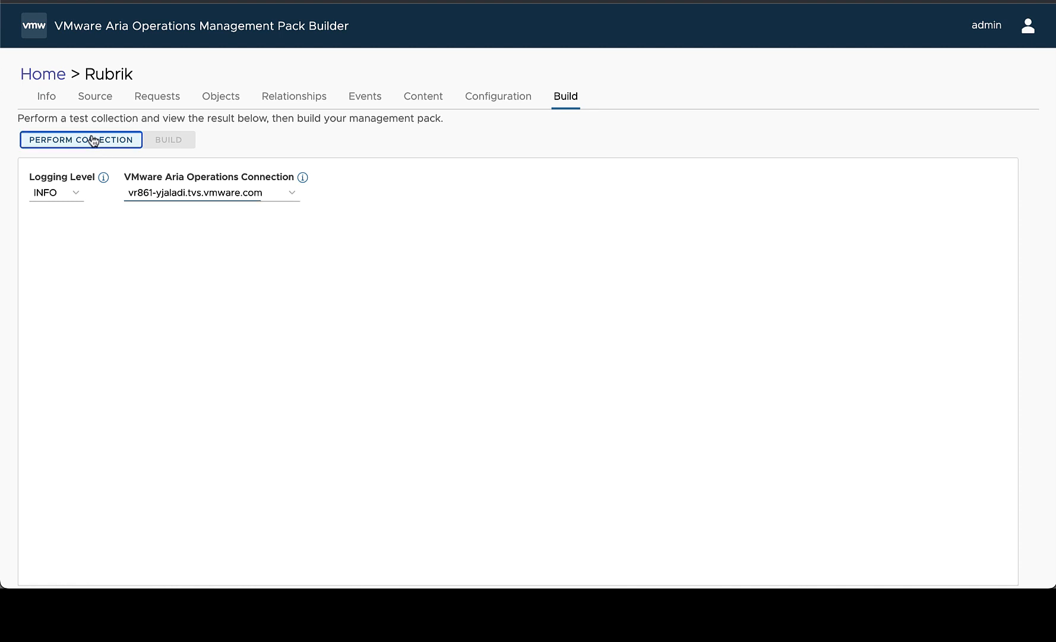
# - Perform a test collection and view its collected events list
pyautogui.click(80, 139)
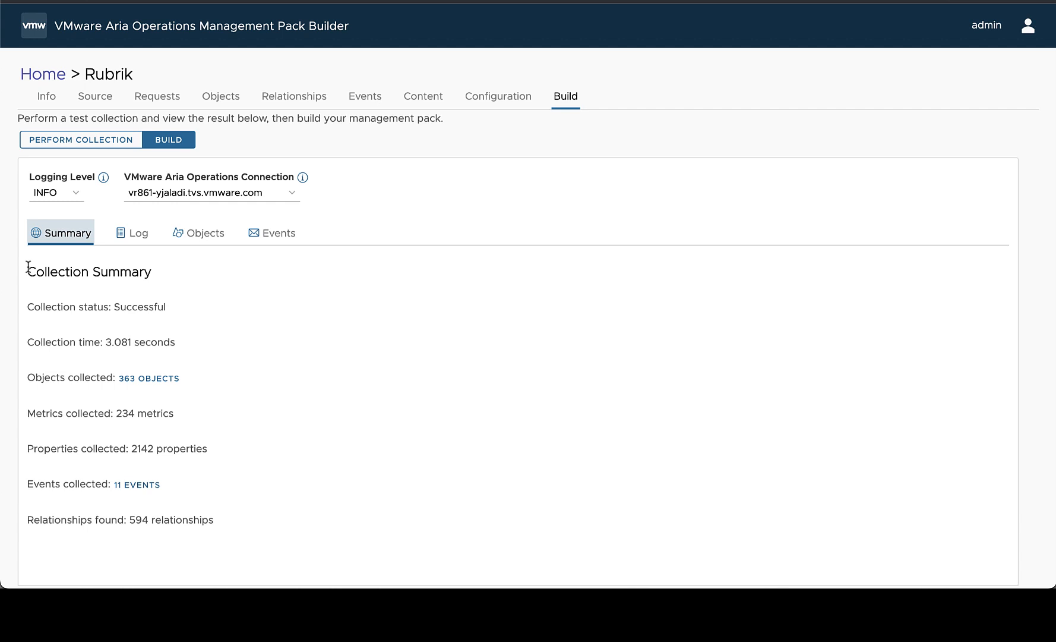
pyautogui.moveTo(96, 310)
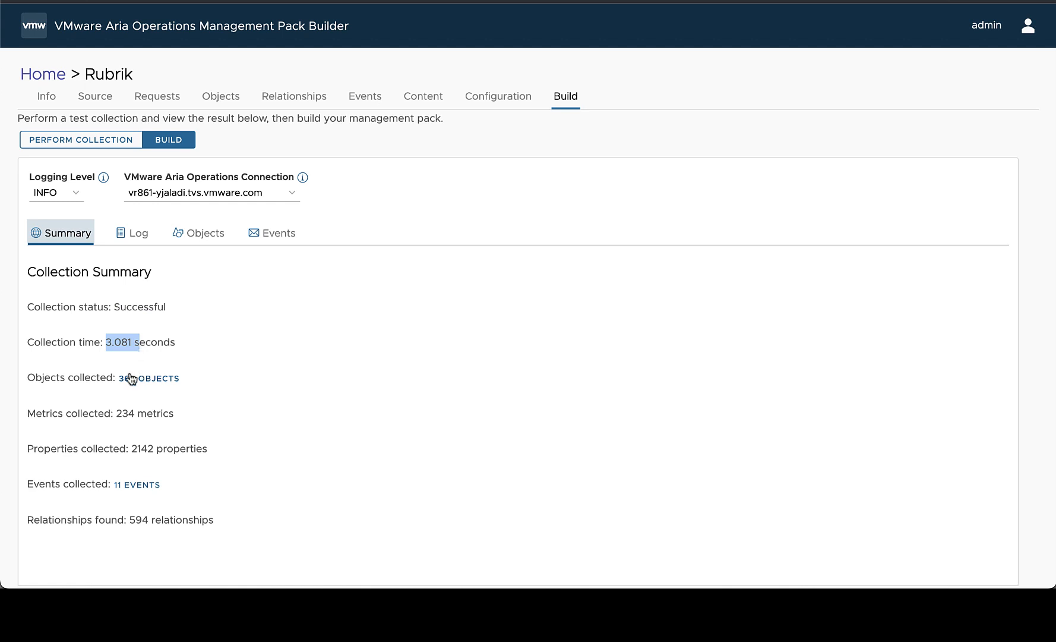
pyautogui.moveTo(160, 457)
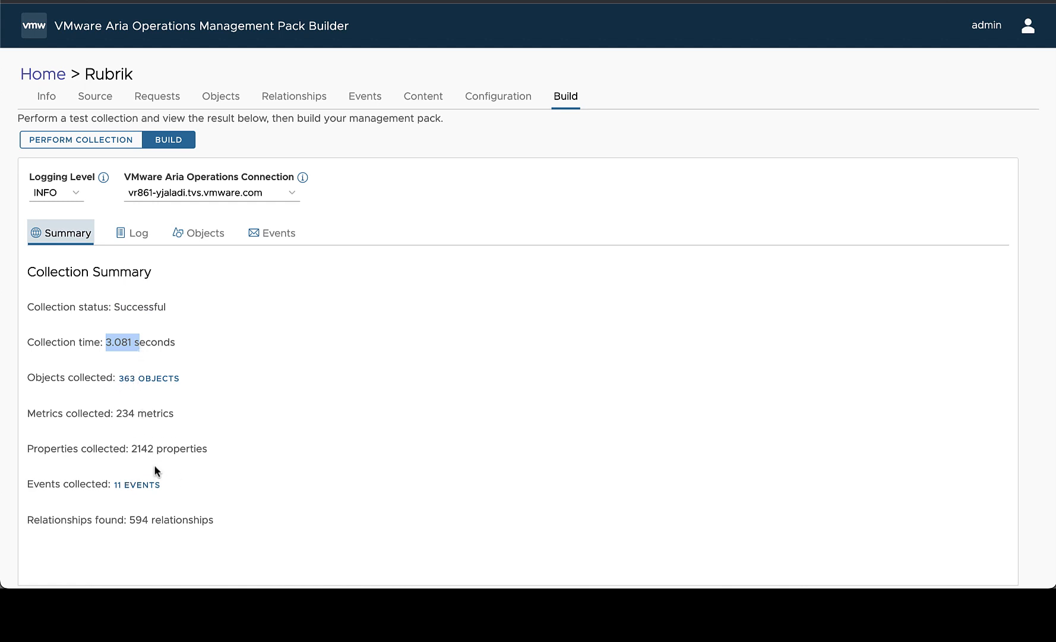
pyautogui.moveTo(122, 487)
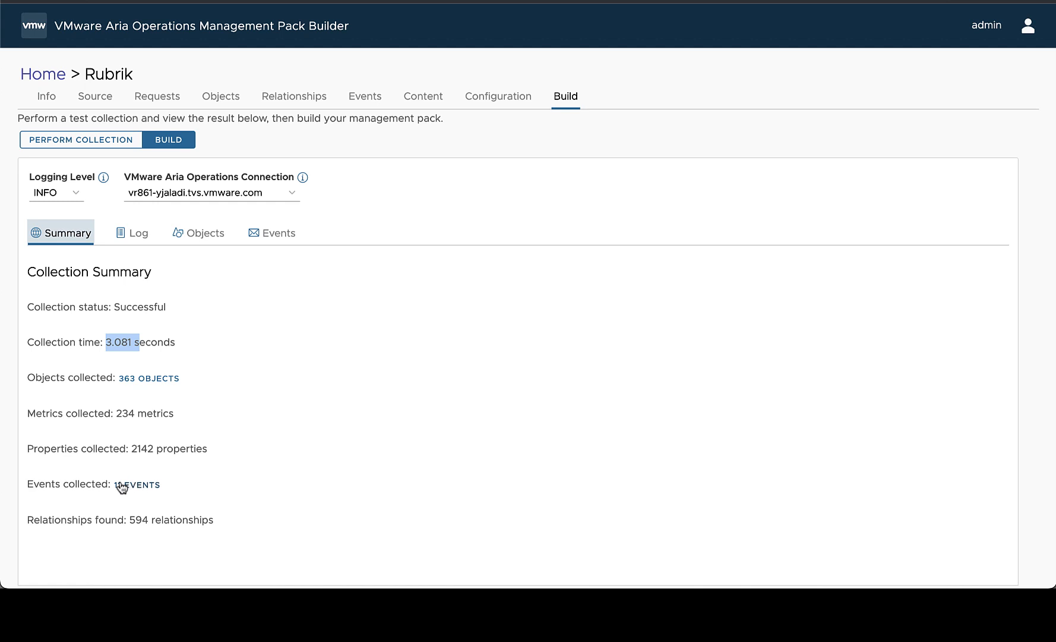
pyautogui.click(271, 233)
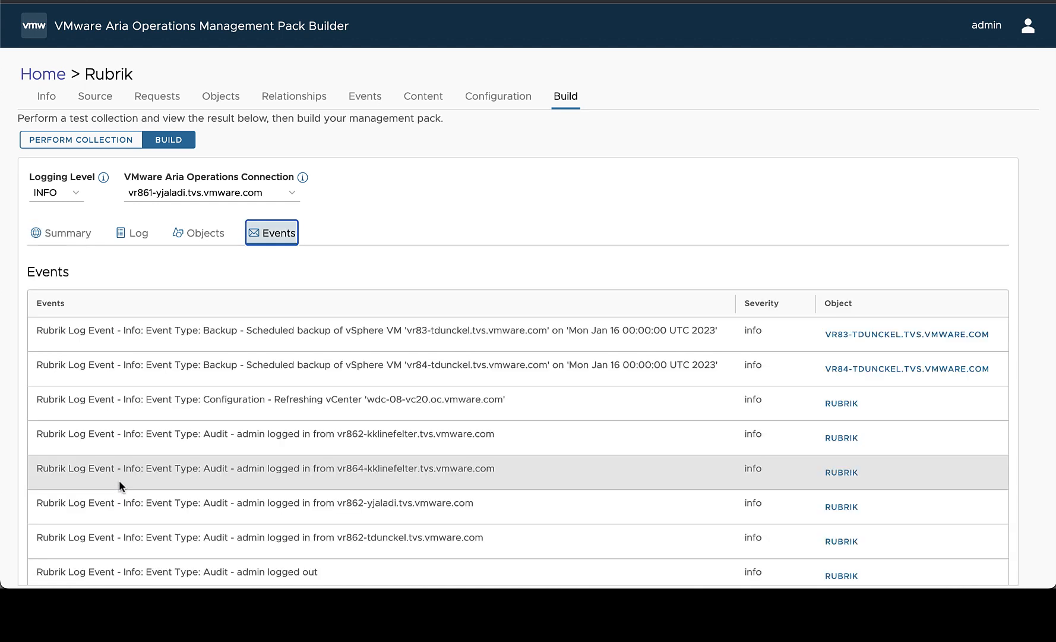
pyautogui.scroll(-3)
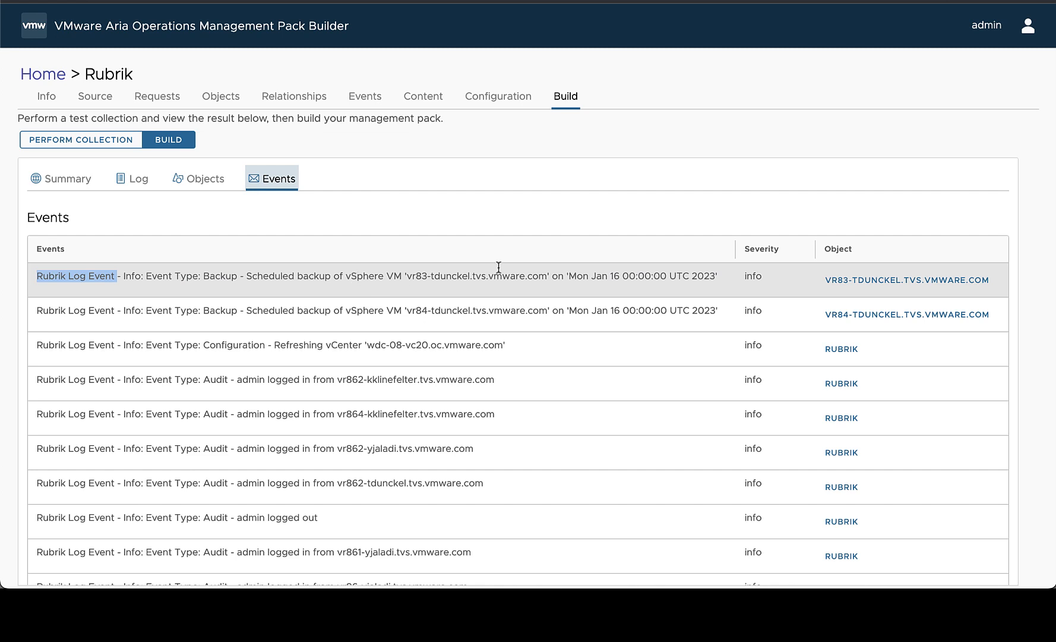
pyautogui.moveTo(885, 285)
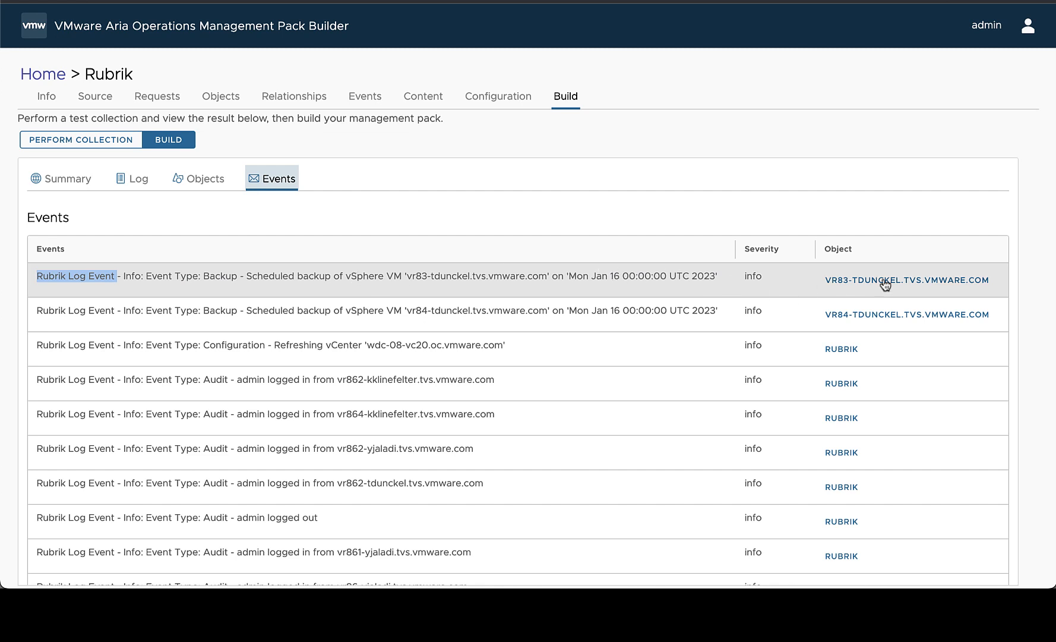
pyautogui.moveTo(897, 290)
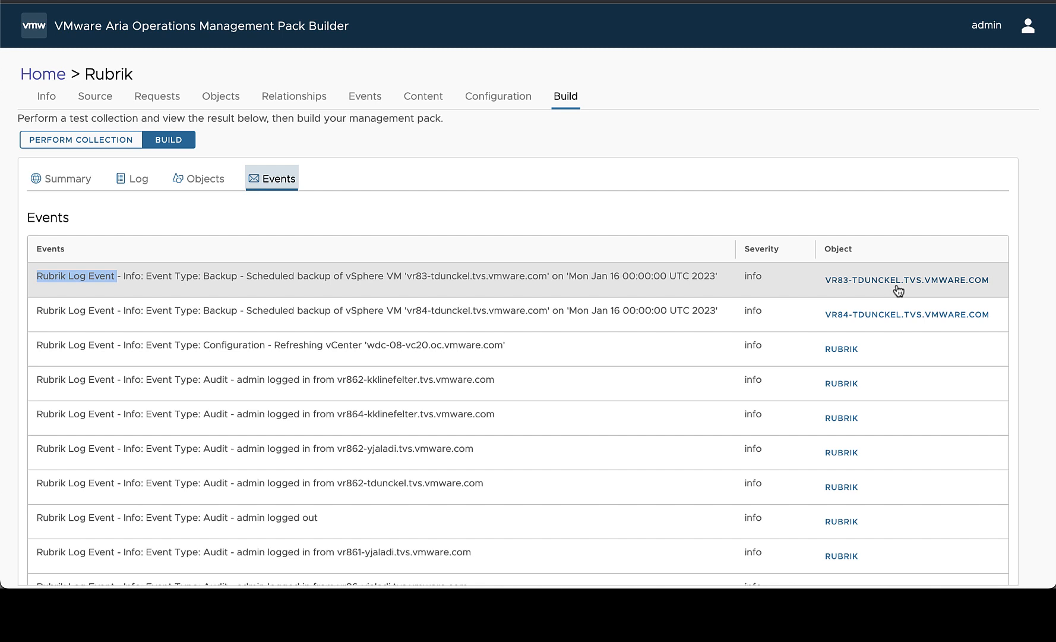
pyautogui.moveTo(854, 282)
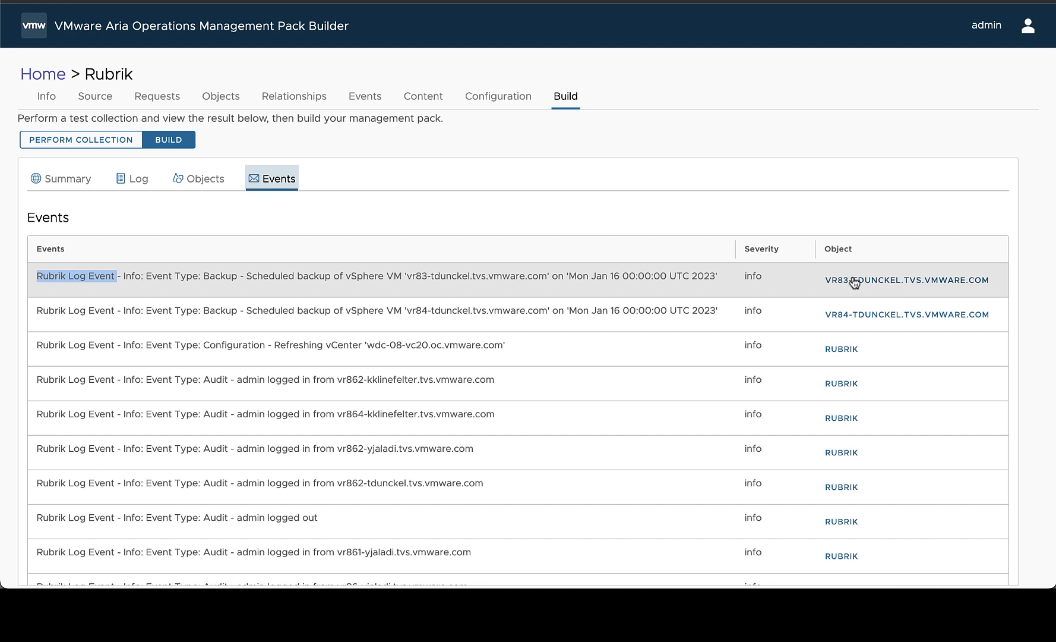
pyautogui.moveTo(875, 287)
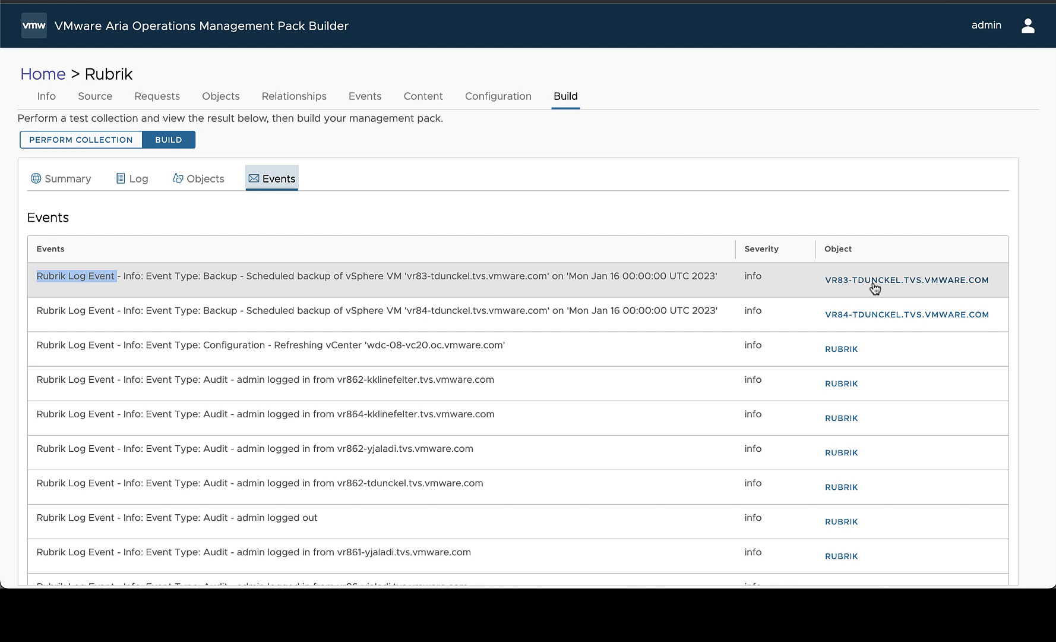
pyautogui.click(198, 178)
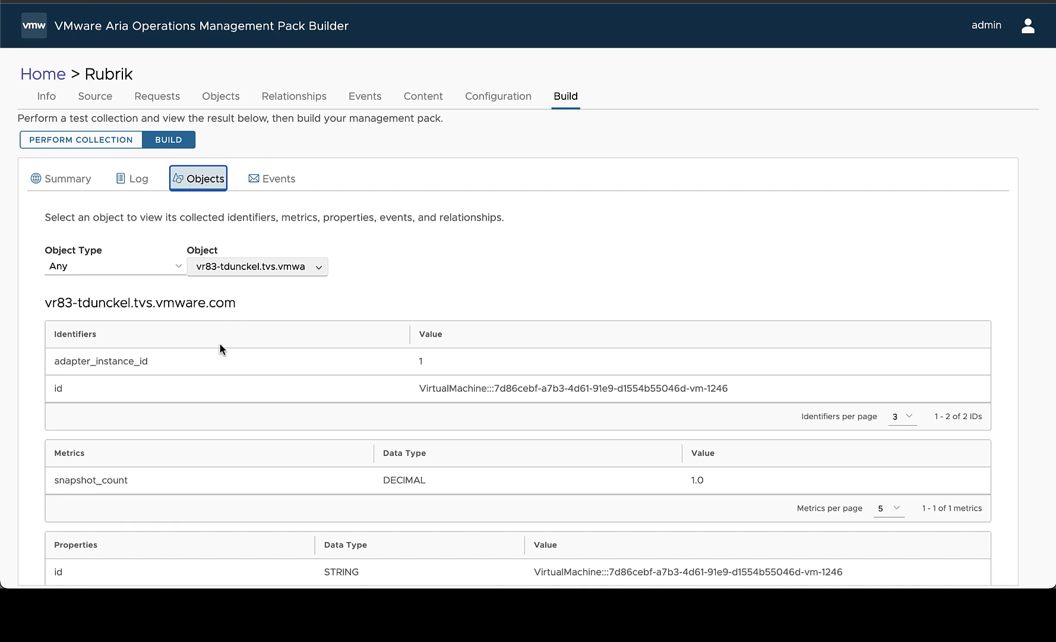
pyautogui.scroll(-3)
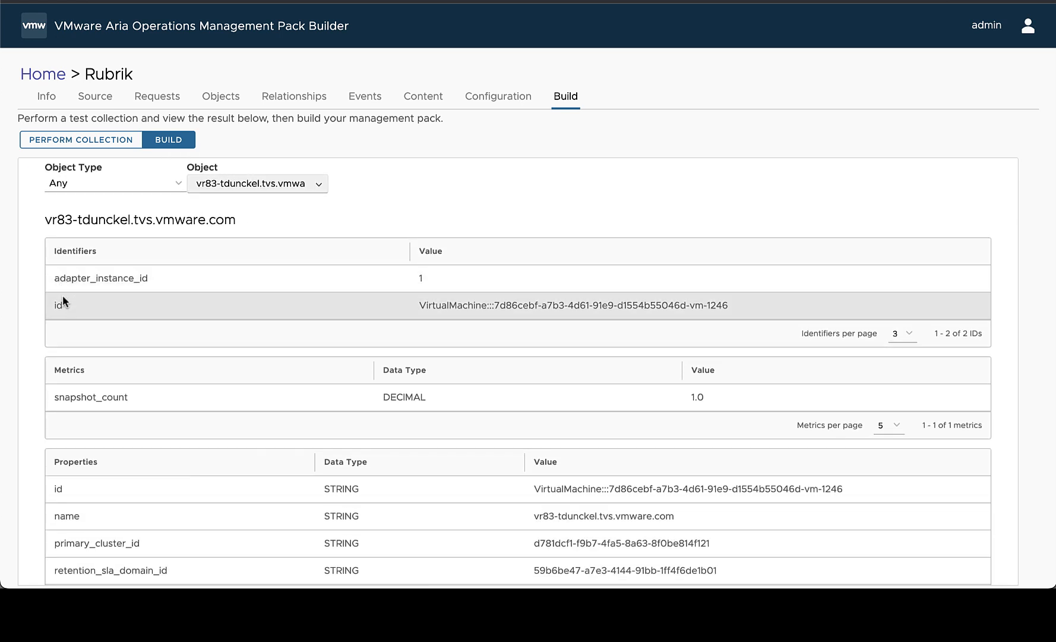
pyautogui.scroll(-3)
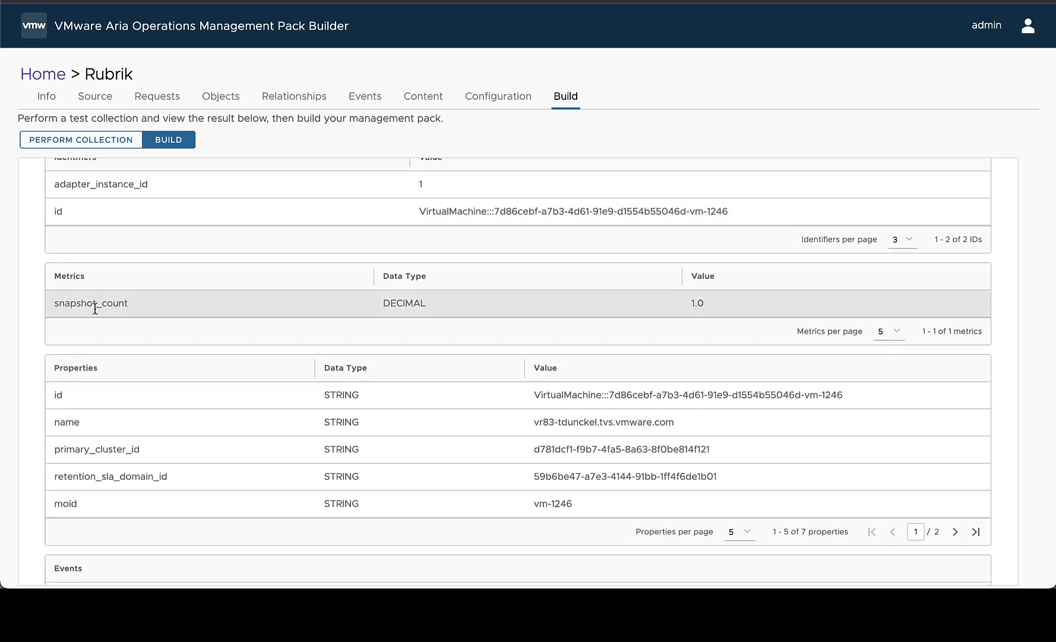
pyautogui.scroll(-3)
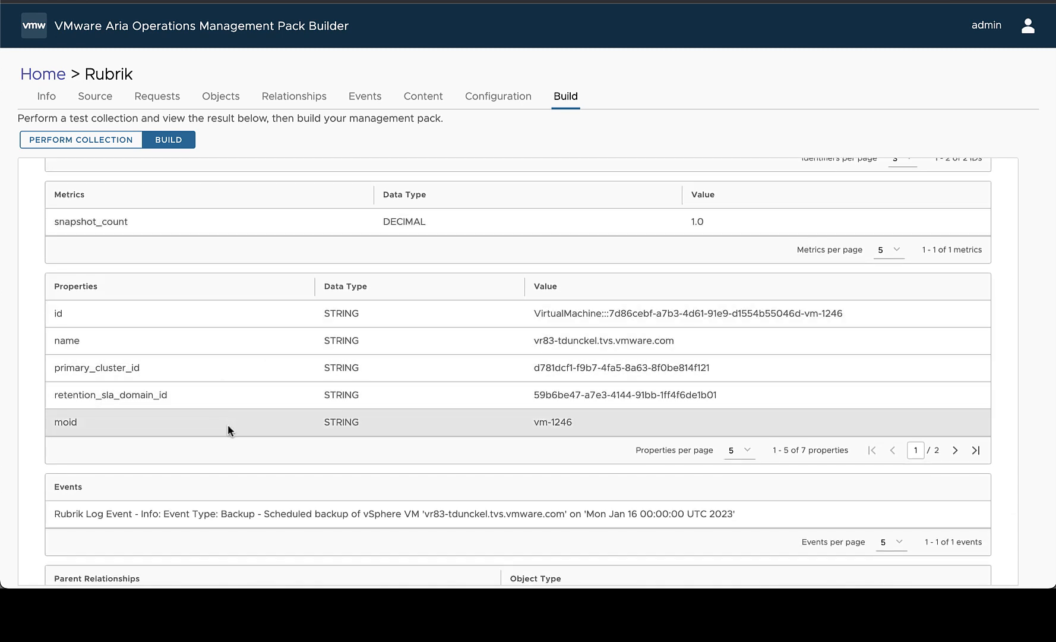
pyautogui.scroll(-3)
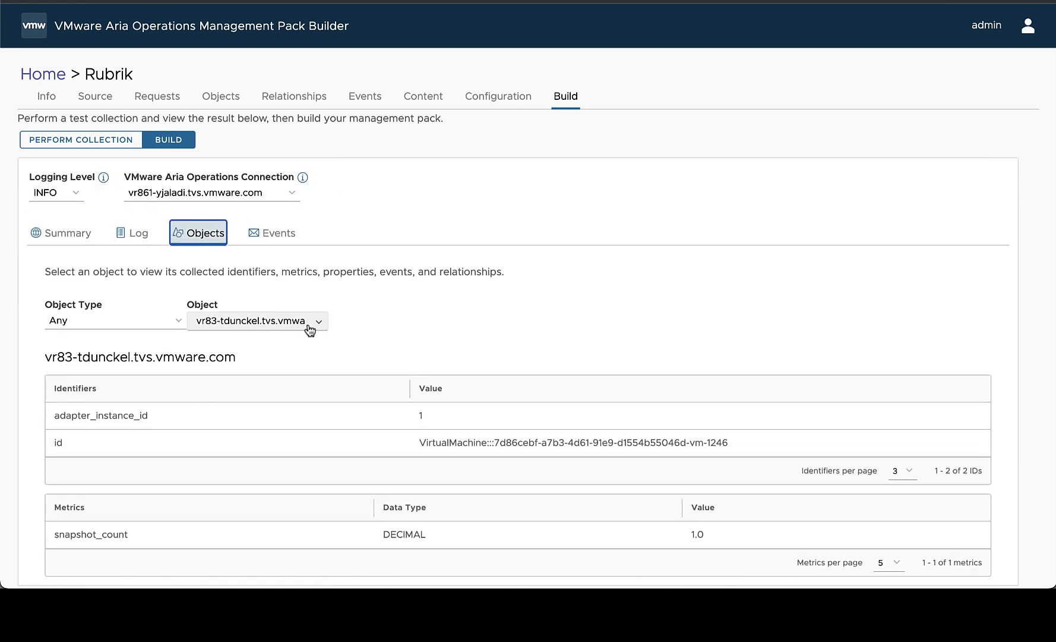
pyautogui.moveTo(177, 328)
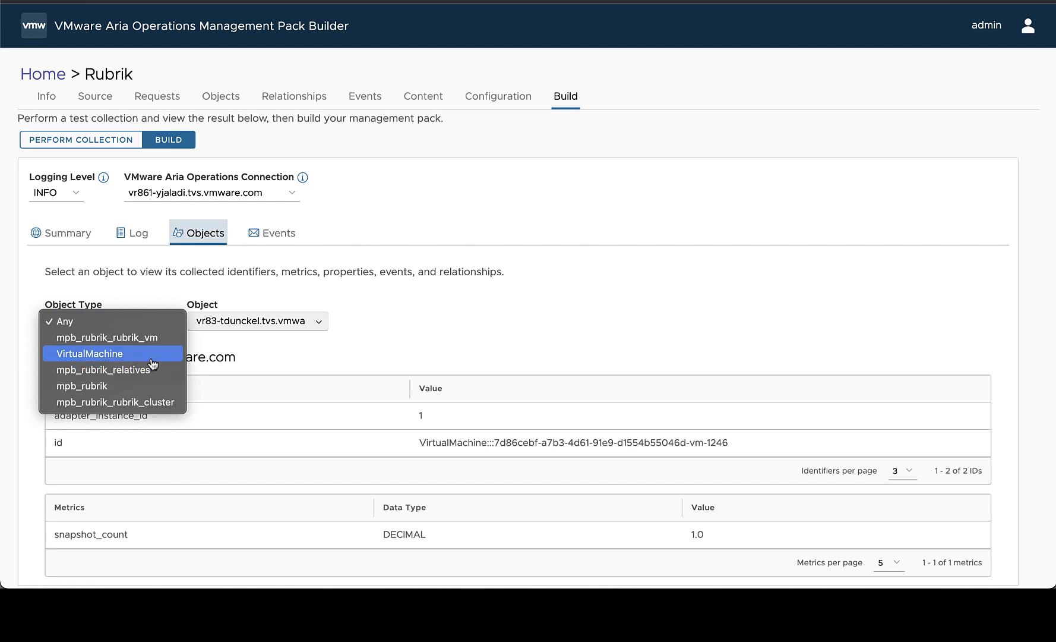
pyautogui.moveTo(122, 396)
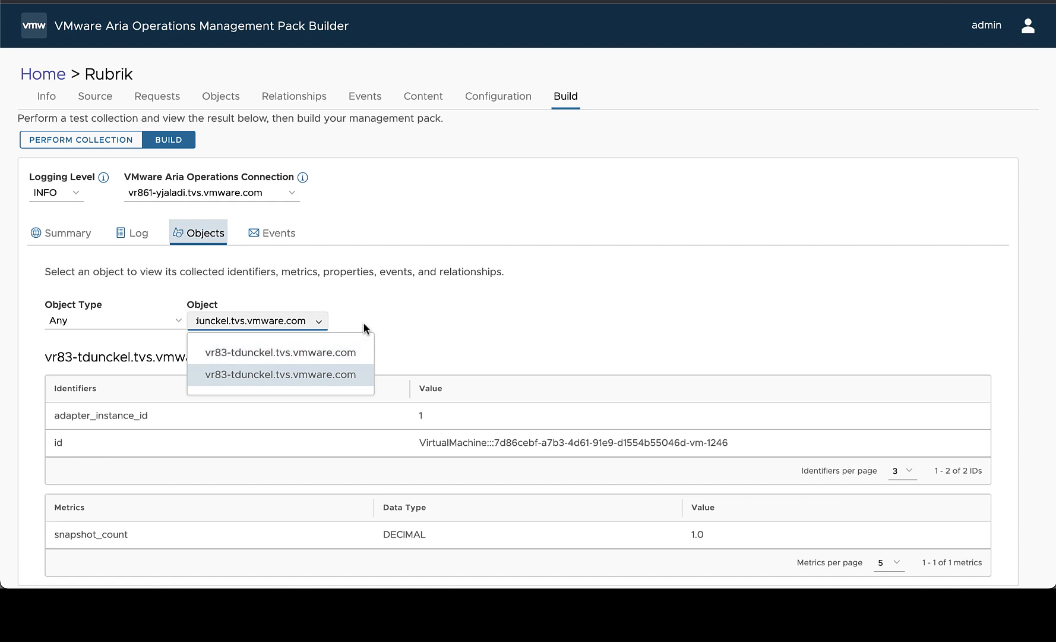
pyautogui.click(281, 374)
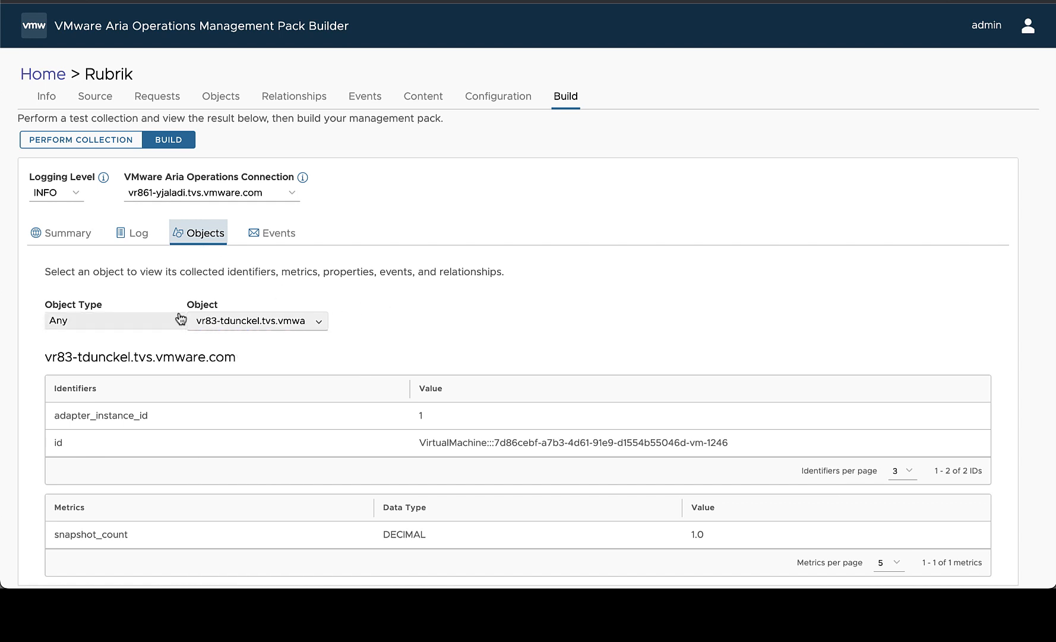
pyautogui.click(61, 233)
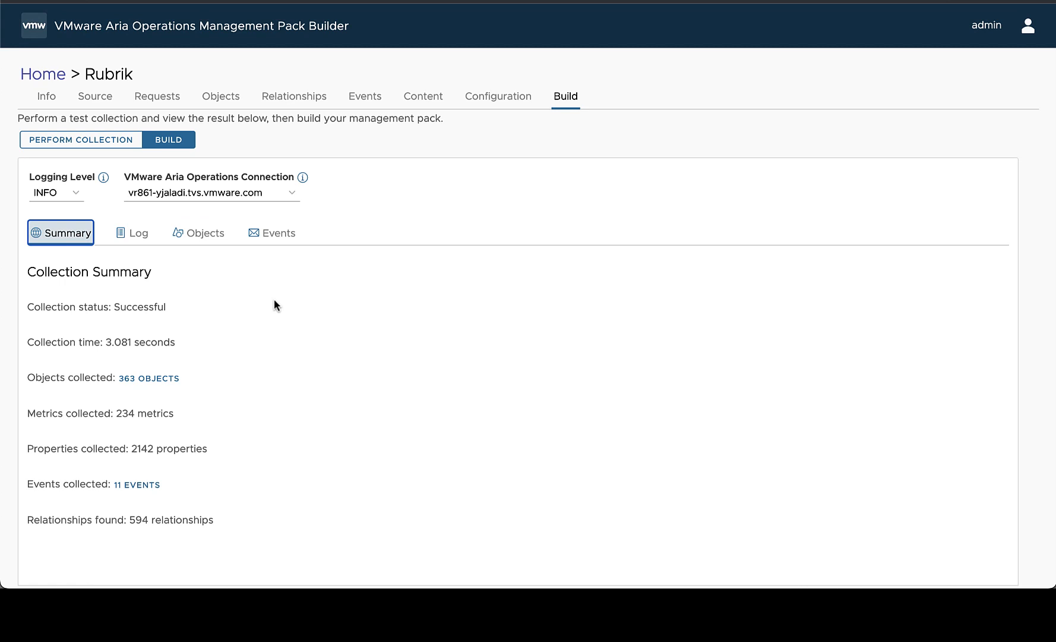
# - Build the Rubrik management pack into Rubrik-1.0.0.1.pak and dismiss the ready notice
pyautogui.click(168, 139)
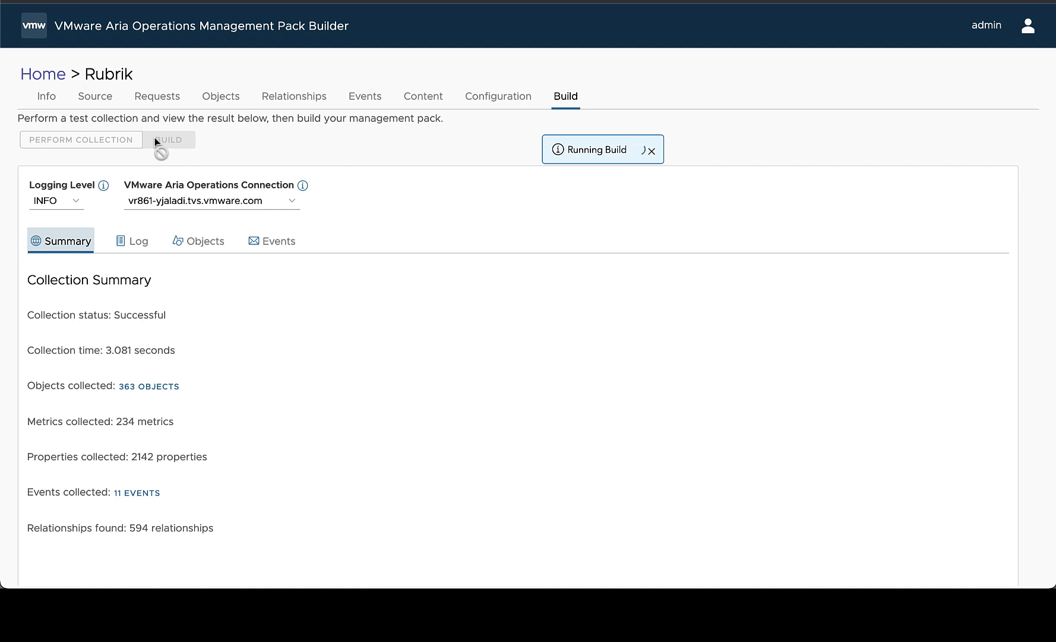
pyautogui.moveTo(517, 266)
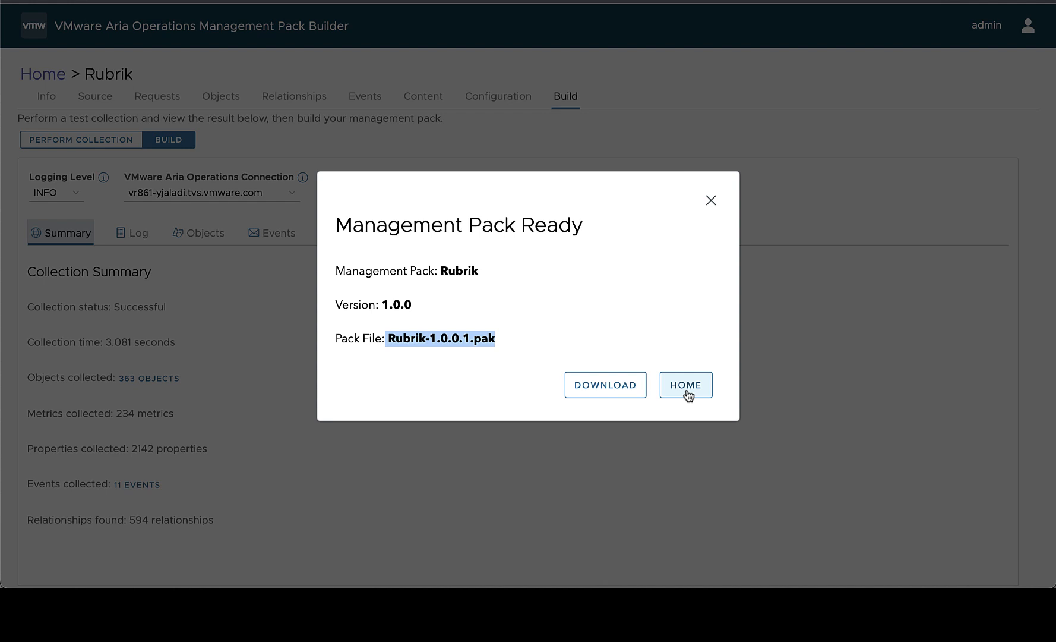
pyautogui.moveTo(712, 220)
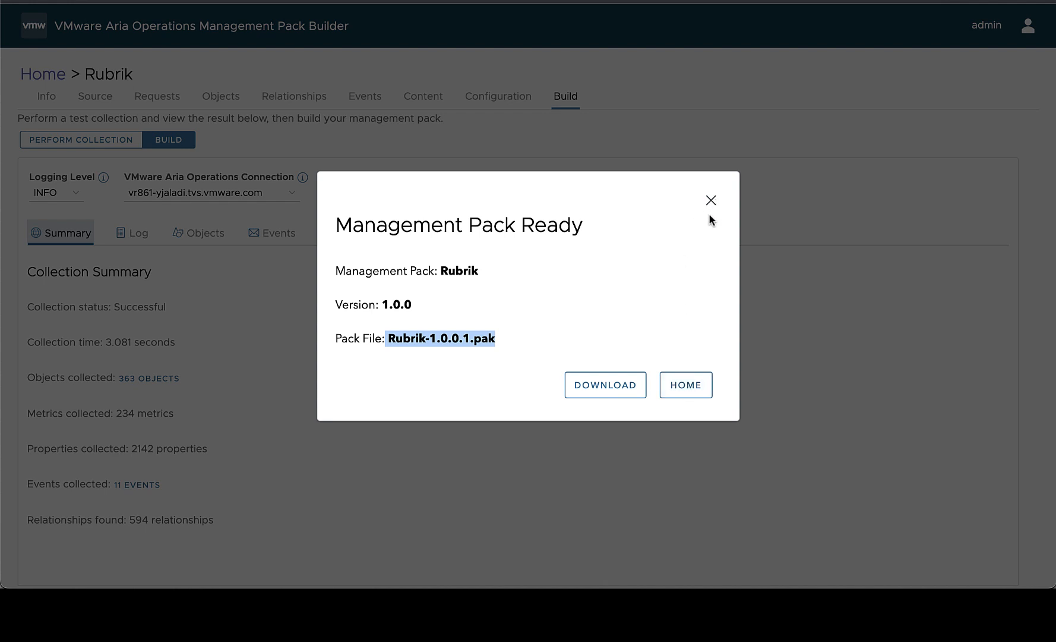
pyautogui.click(711, 199)
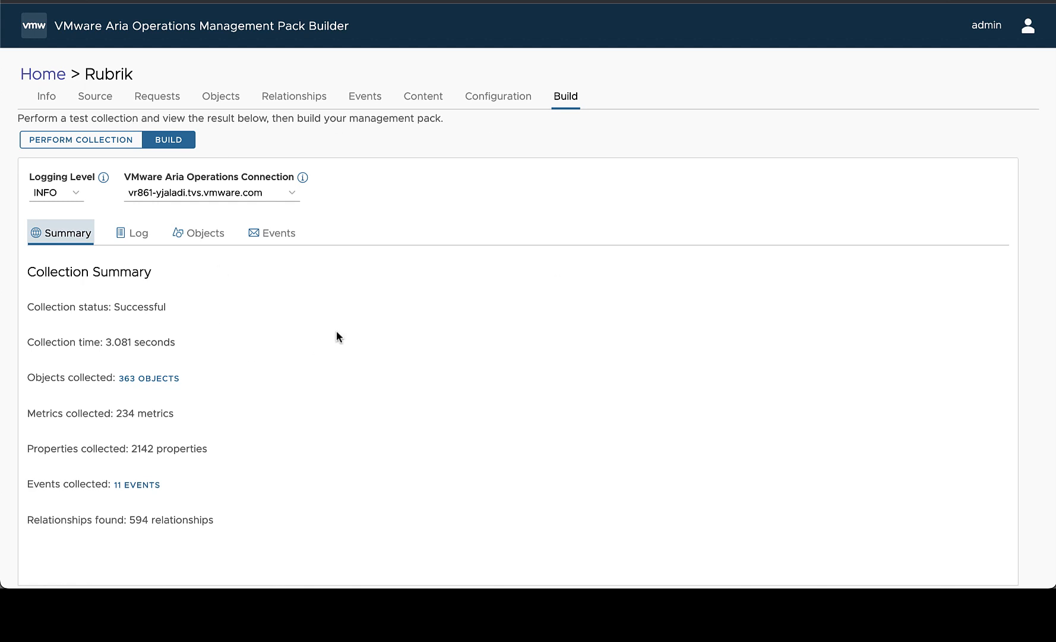
# - From the designs home, download Rubrik-1.0.0.1.pak from the Rubrik design's builds list
pyautogui.click(43, 74)
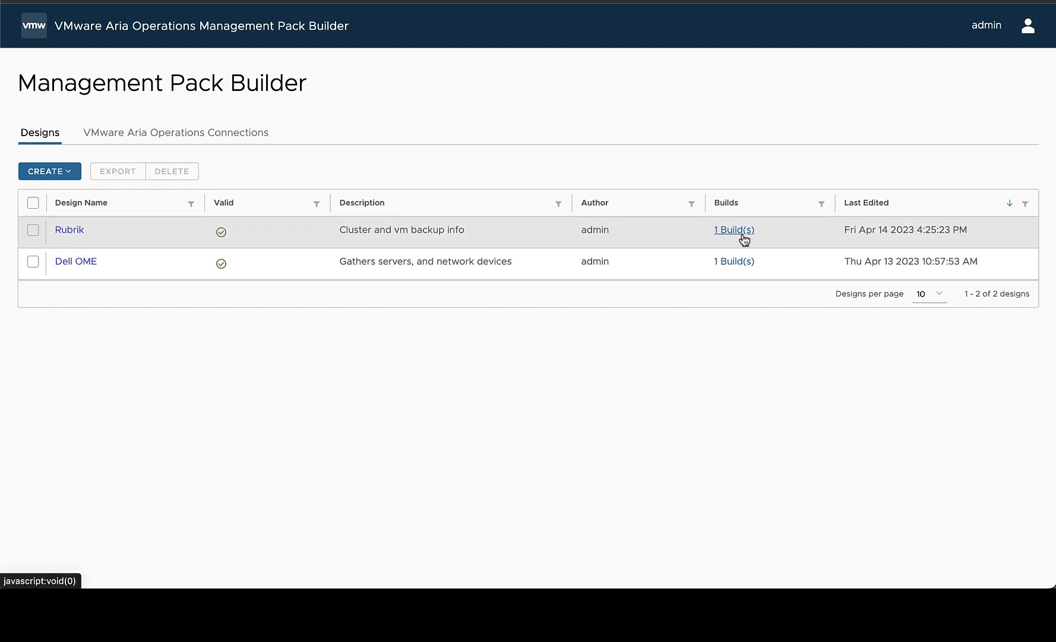
pyautogui.click(734, 230)
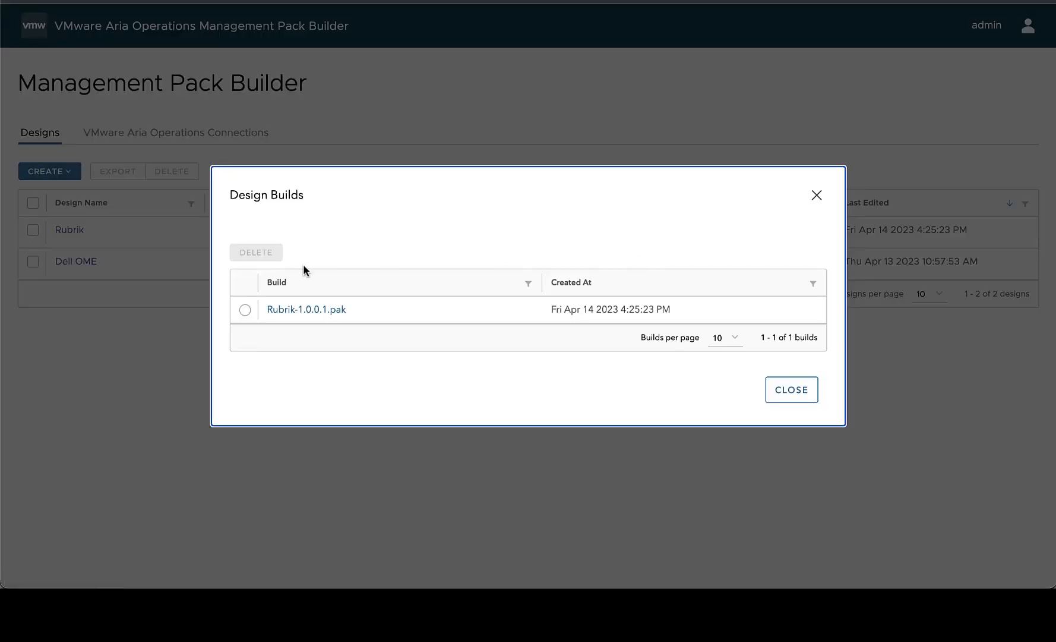
pyautogui.click(245, 309)
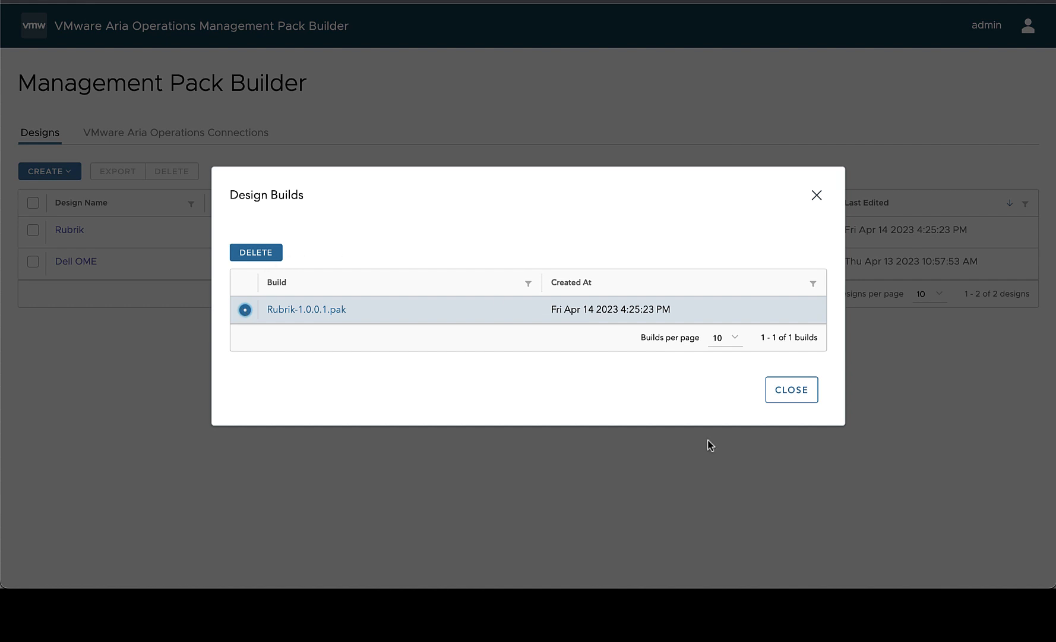
pyautogui.click(305, 309)
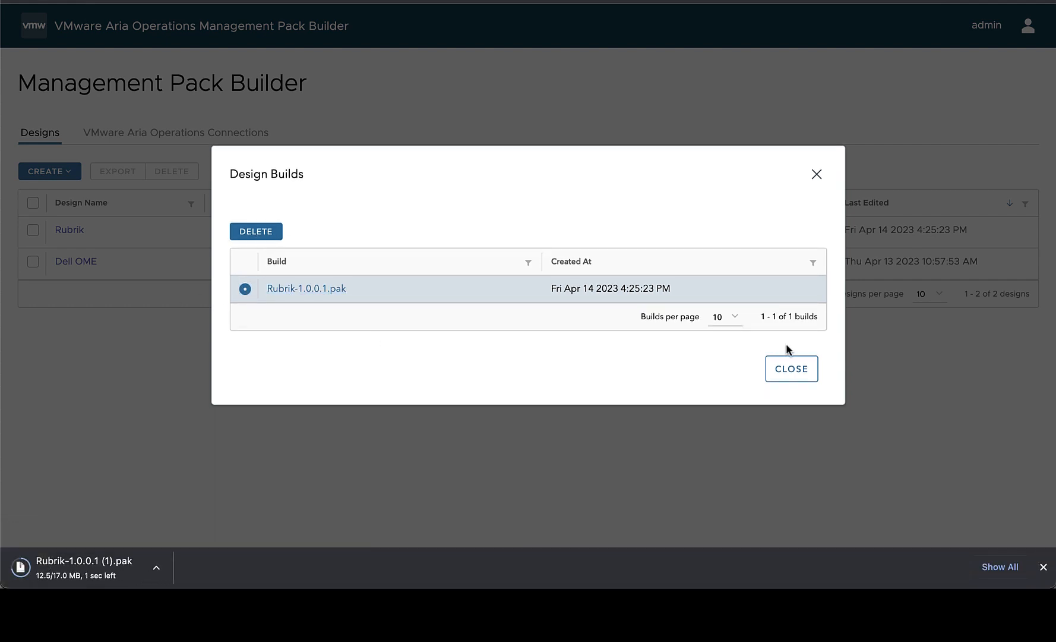
pyautogui.click(791, 368)
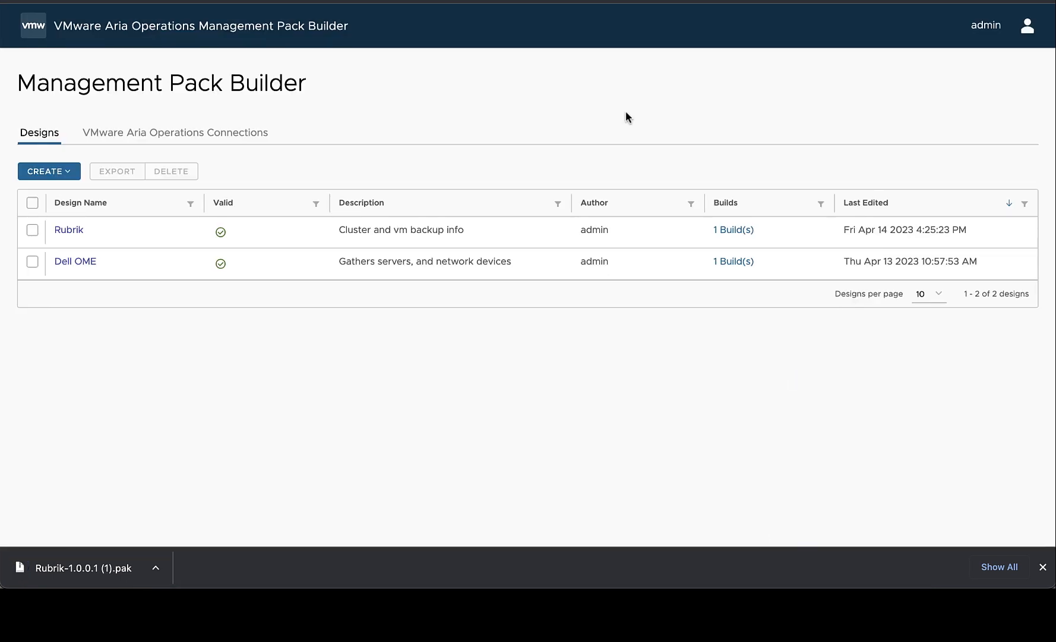